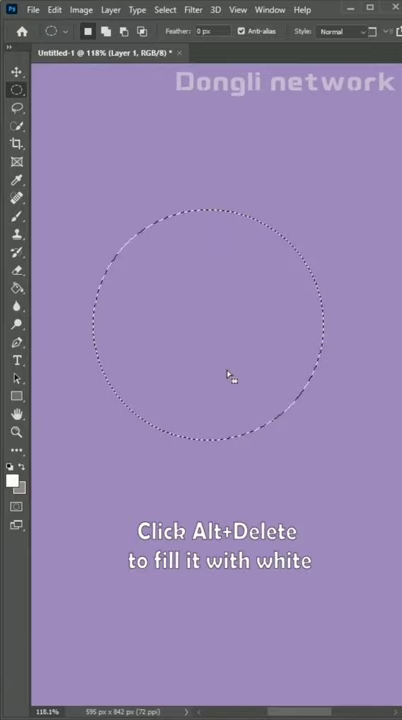
Step: Fill the circular selection with white, feather it 50 px and delete the centre, leaving a soft rim
key("alt+Delete")
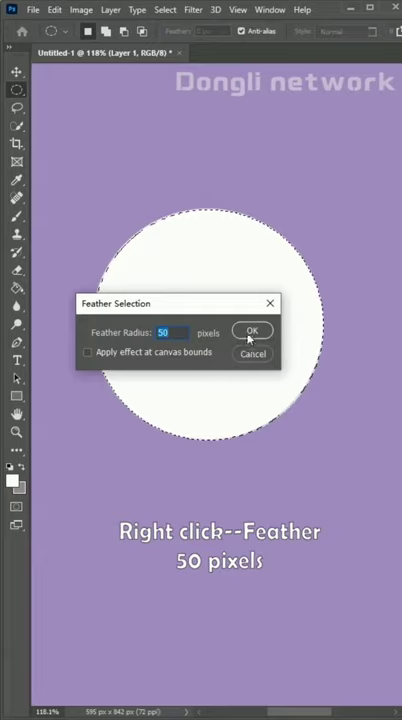
left_click(252, 330)
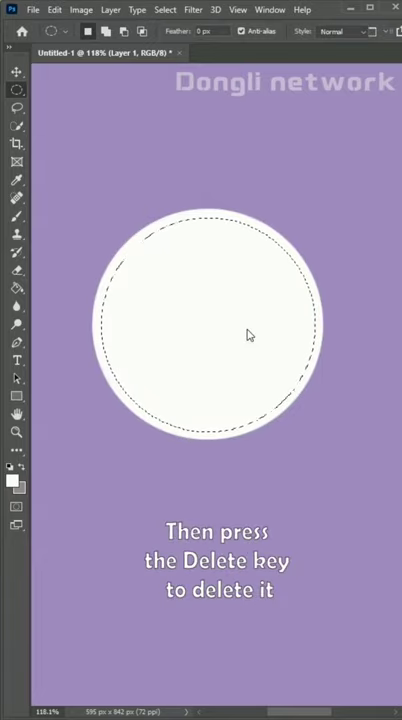
key("Delete")
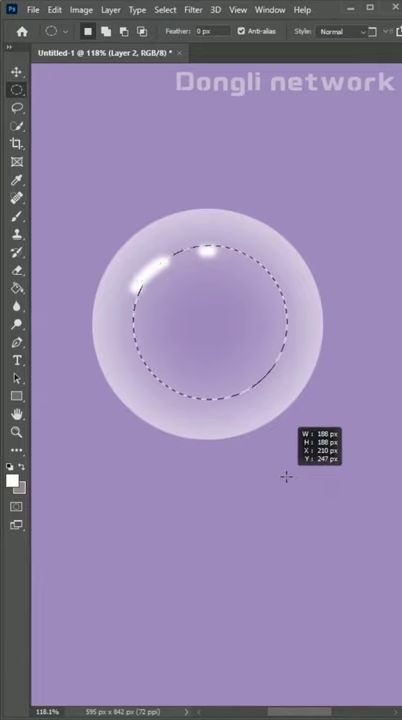
Step: Fill the smaller inner circle selection with grey on Layer 2
key("alt+Delete")
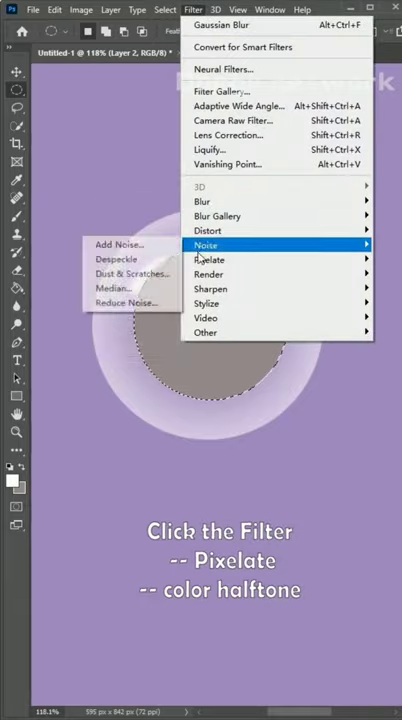
Step: Apply a Gaussian Blur of radius 35 to the grey disc and set the layer to Soft Light
left_click(210, 258)
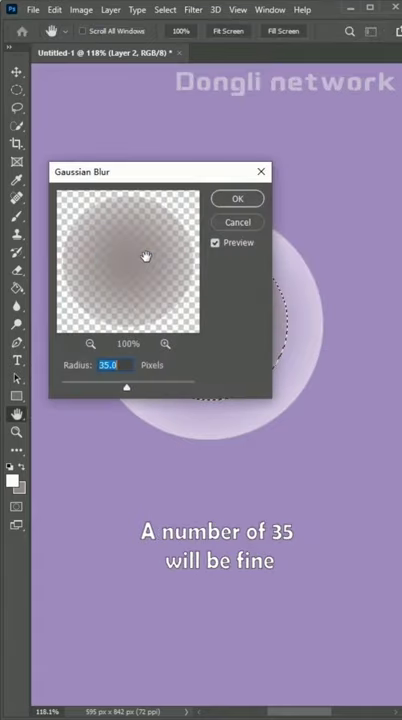
left_click(238, 198)
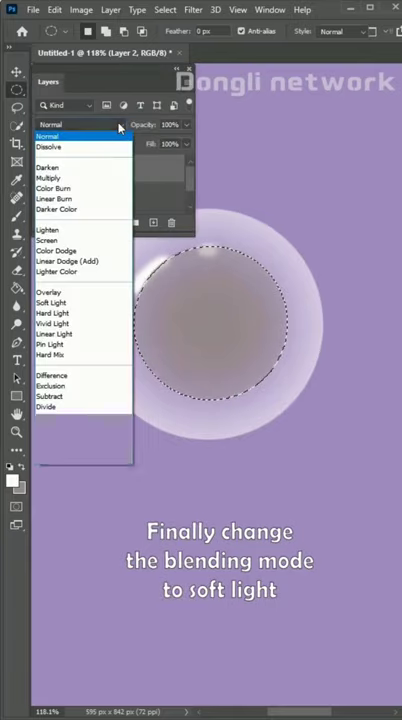
left_click(54, 300)
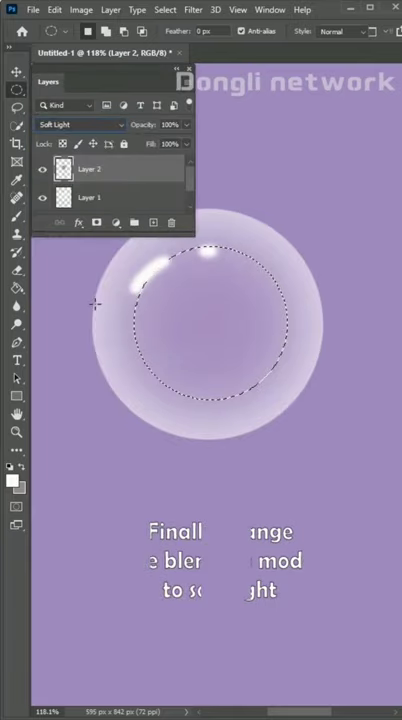